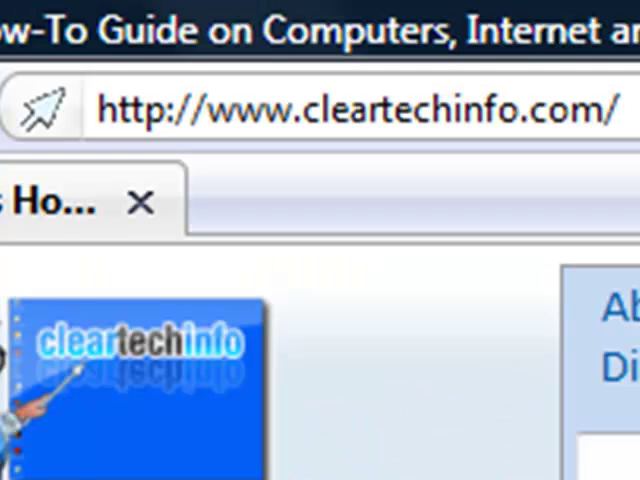
Step: Browse from the home page into the forum list and enter the Operating Systems board
{"action": "scroll", "scroll_direction": "down", "scroll_amount": 3}
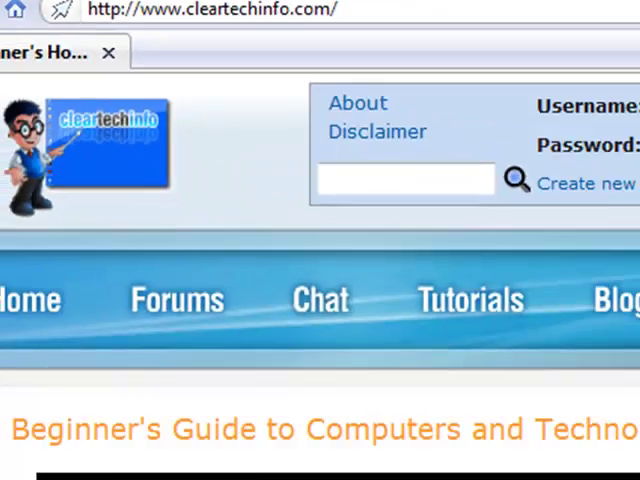
{"action": "scroll", "scroll_direction": "down", "scroll_amount": 3}
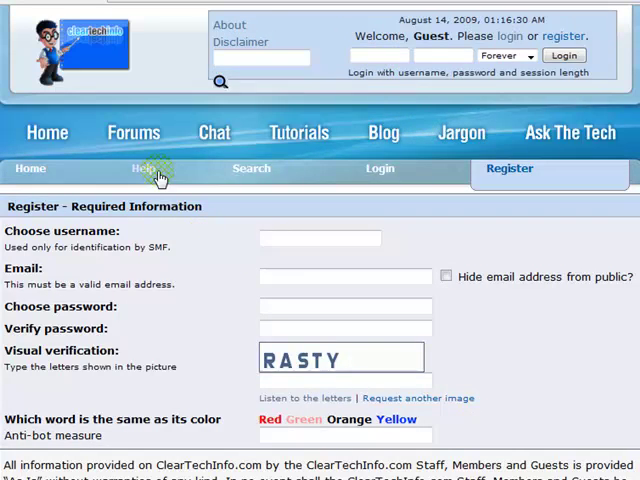
{"action": "left_click", "coordinate": [30, 168]}
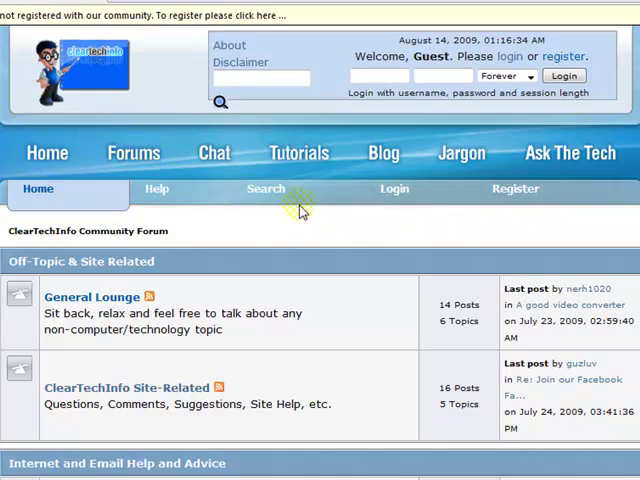
{"action": "scroll", "scroll_direction": "down", "scroll_amount": 3}
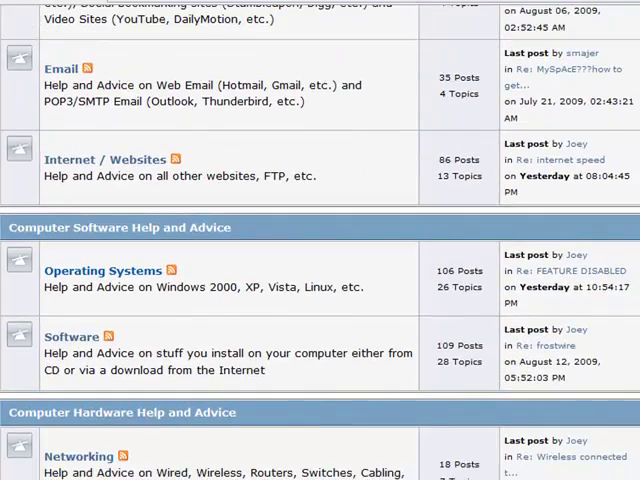
{"action": "double_click", "coordinate": [116, 288]}
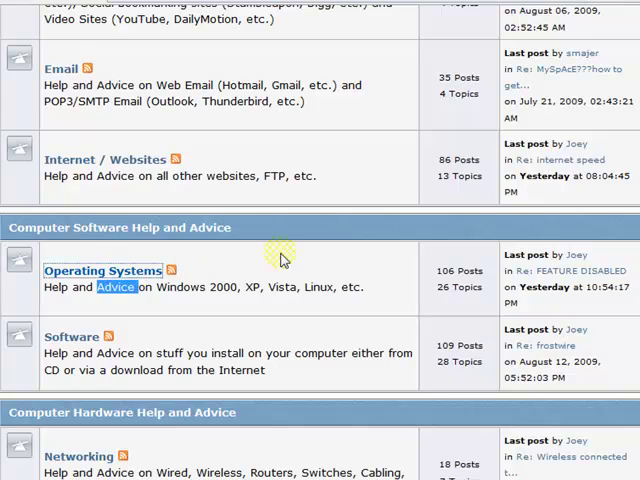
{"action": "left_click", "coordinate": [102, 272]}
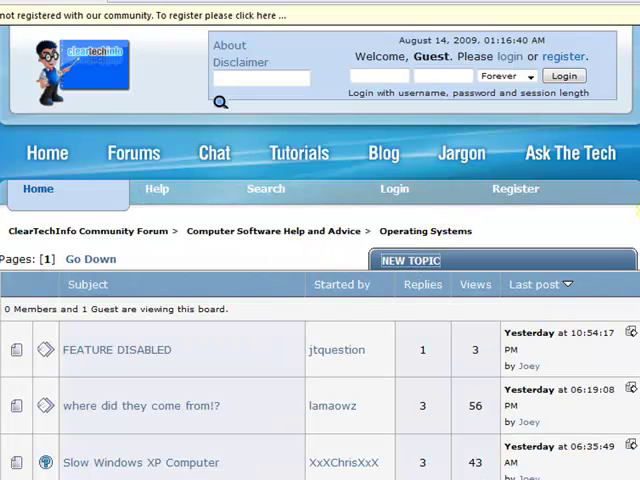
Step: Start a blank New Topic form, then bring up the Windows Start menu
{"action": "left_click", "coordinate": [410, 260]}
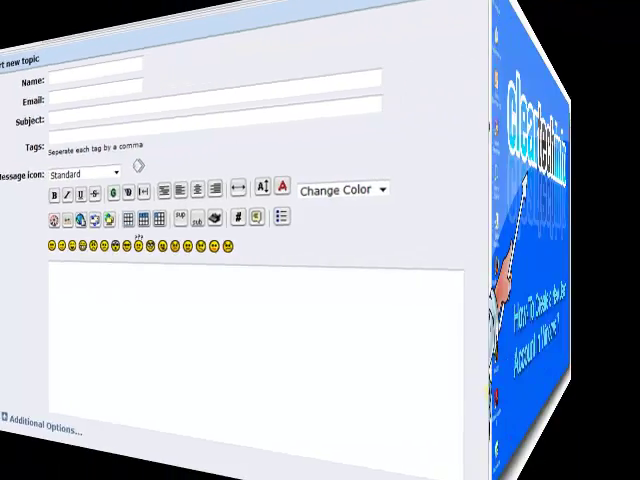
{"action": "left_click", "coordinate": [24, 460]}
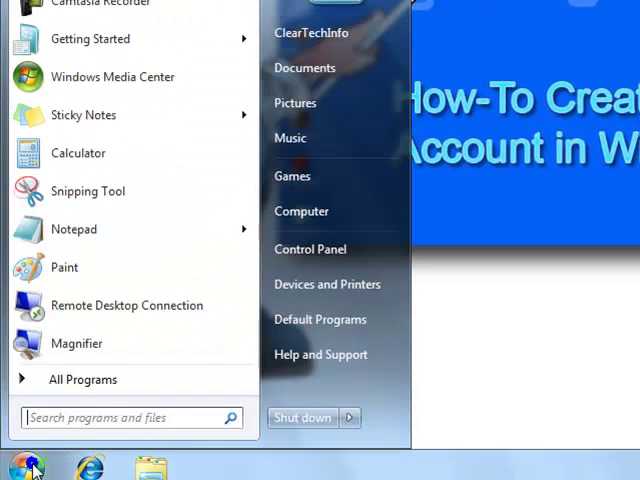
{"action": "mouse_move", "coordinate": [318, 262]}
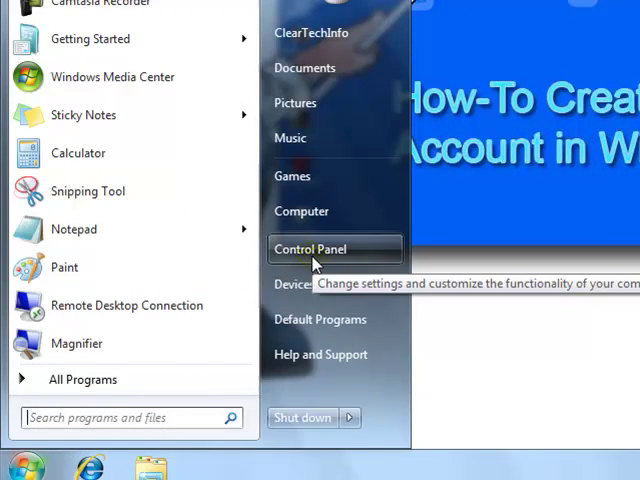
Step: Reach the User Accounts settings from Control Panel
{"action": "left_click", "coordinate": [310, 250]}
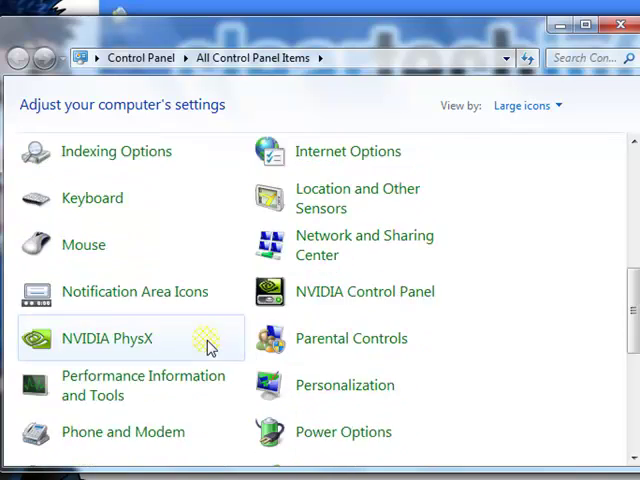
{"action": "scroll", "scroll_direction": "down", "scroll_amount": 3}
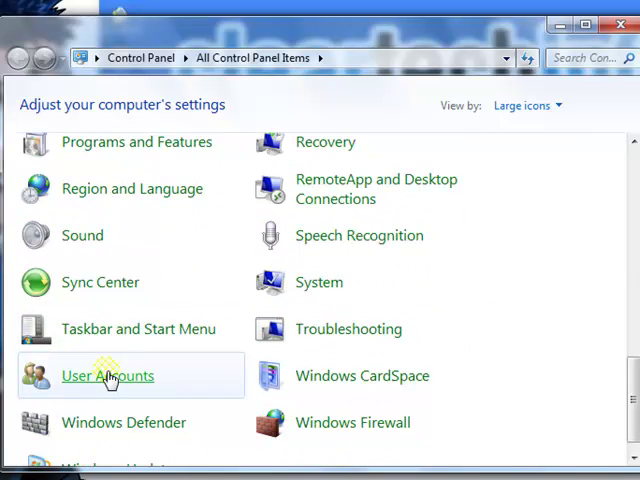
{"action": "left_click", "coordinate": [100, 376]}
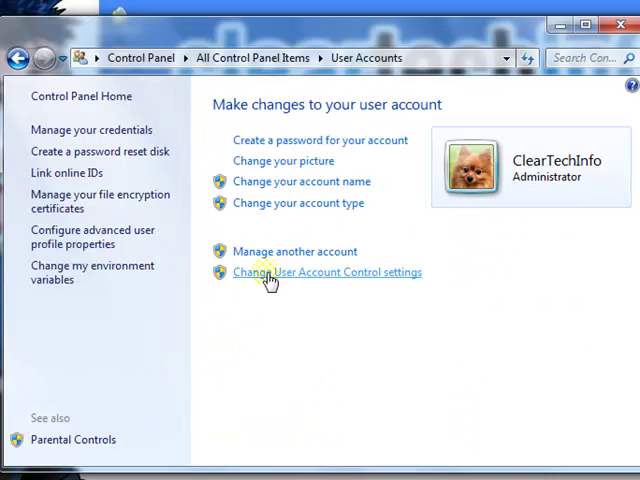
{"action": "mouse_move", "coordinate": [344, 256]}
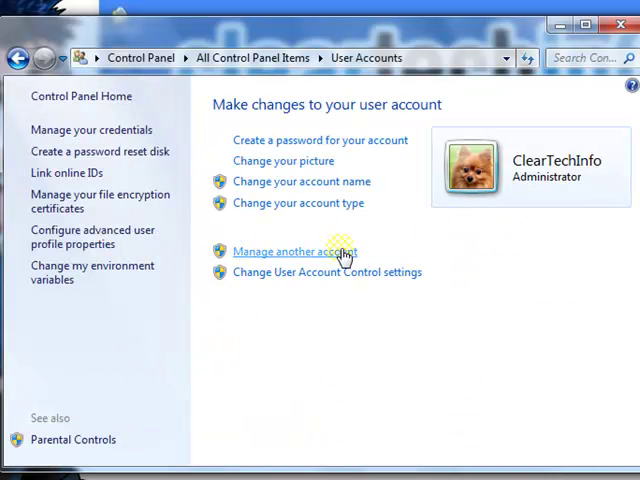
Step: View the Manage Accounts list of existing accounts and return to User Accounts
{"action": "left_click", "coordinate": [294, 252]}
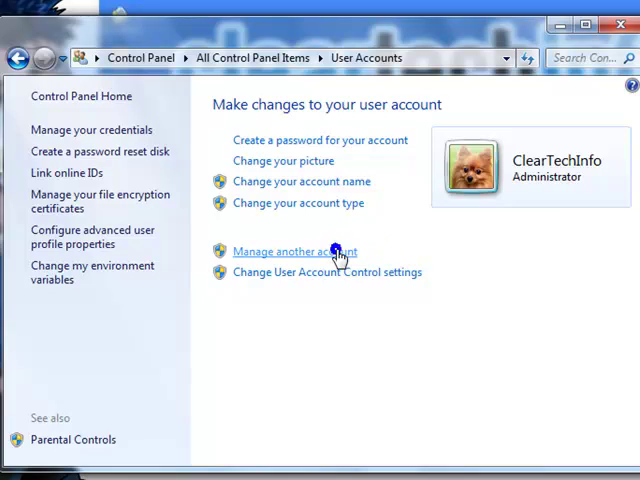
{"action": "left_click", "coordinate": [294, 252]}
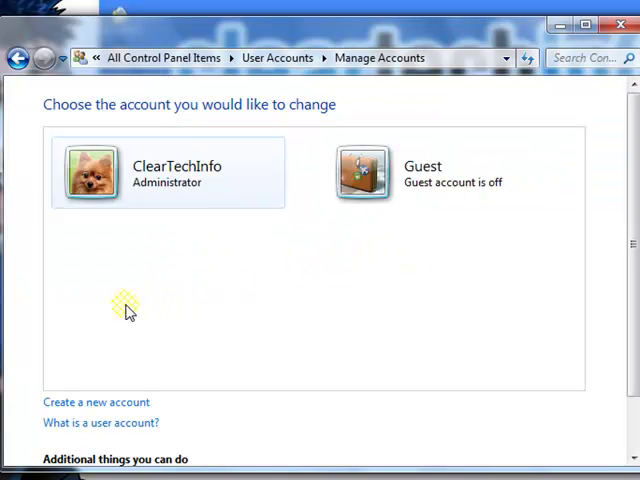
{"action": "left_click", "coordinate": [22, 56]}
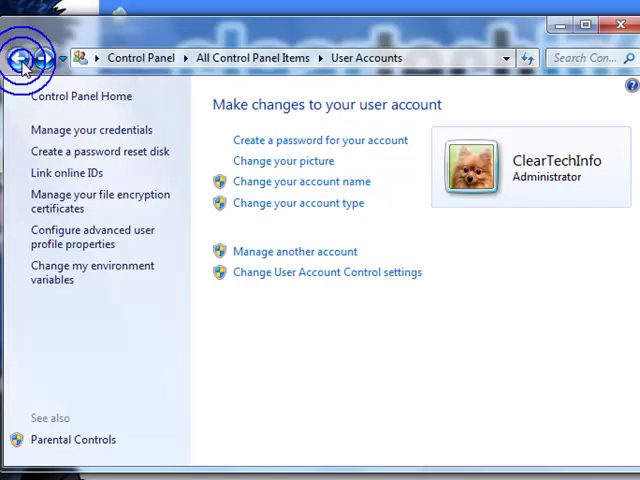
Step: Go via User Accounts and Family Safety to the Manage Accounts list showing ClearTechInfo and Guest
{"action": "left_click", "coordinate": [18, 56]}
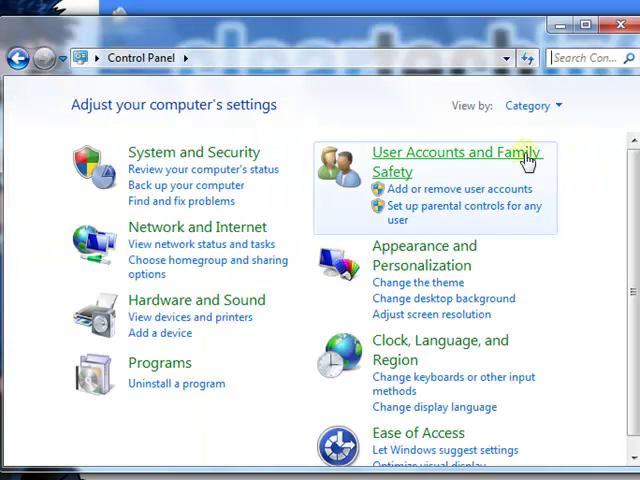
{"action": "mouse_move", "coordinate": [308, 362]}
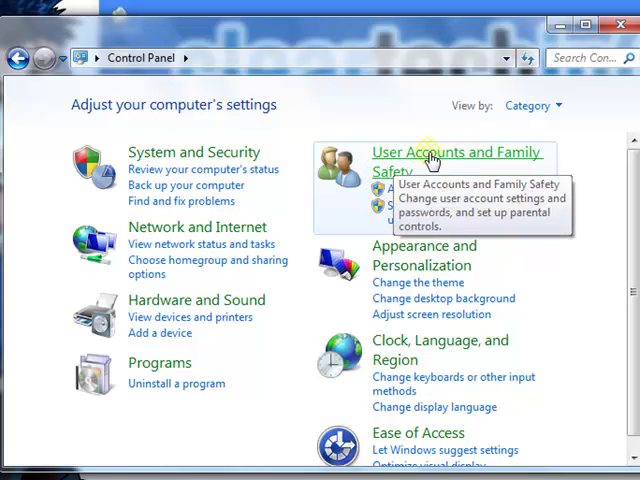
{"action": "mouse_move", "coordinate": [420, 162]}
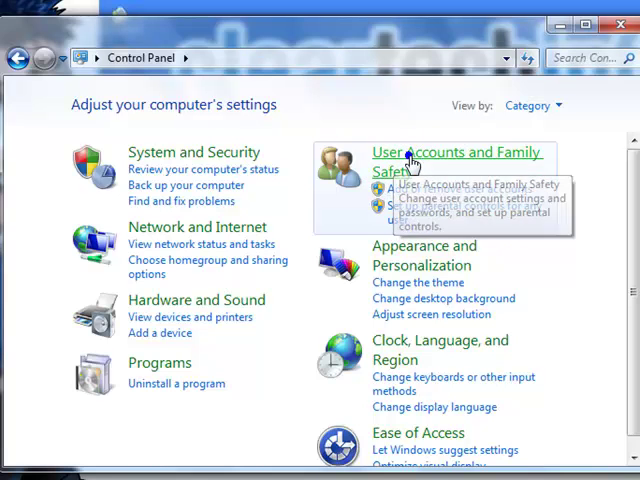
{"action": "left_click", "coordinate": [456, 152]}
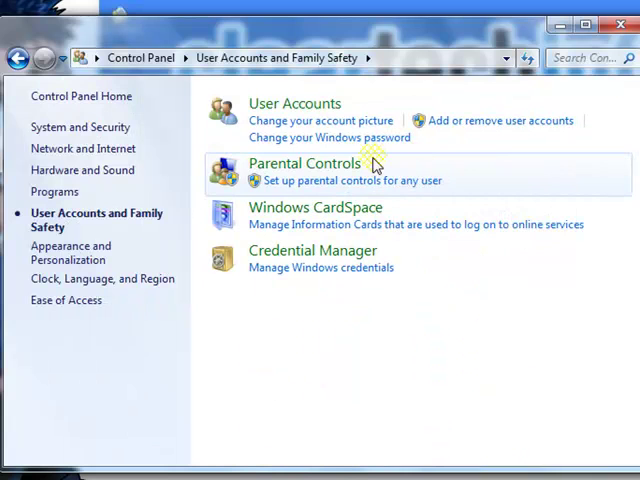
{"action": "mouse_move", "coordinate": [294, 128]}
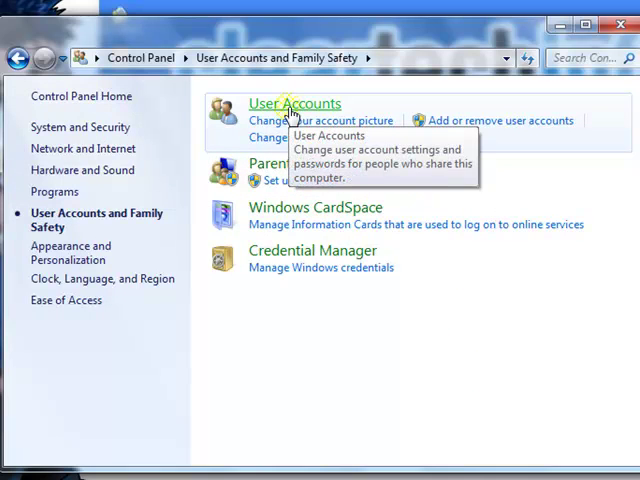
{"action": "left_click", "coordinate": [292, 104]}
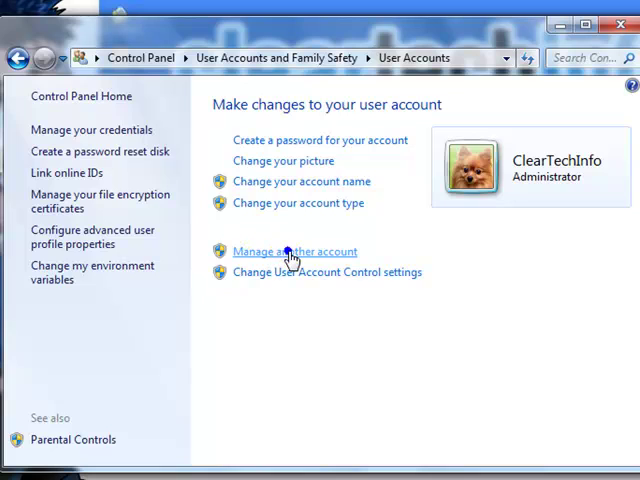
{"action": "left_click", "coordinate": [294, 252]}
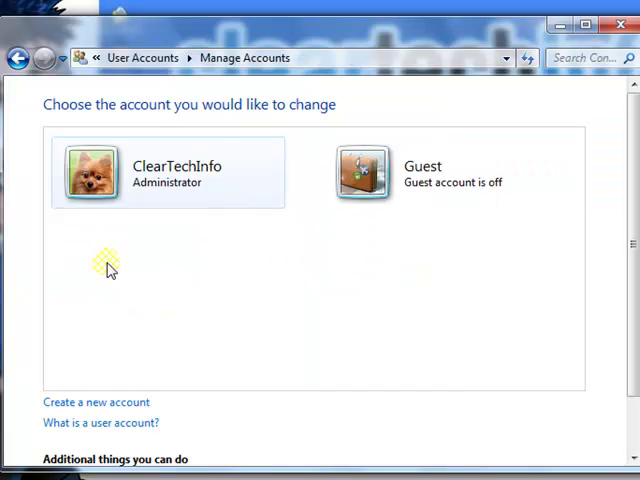
{"action": "mouse_move", "coordinate": [136, 304]}
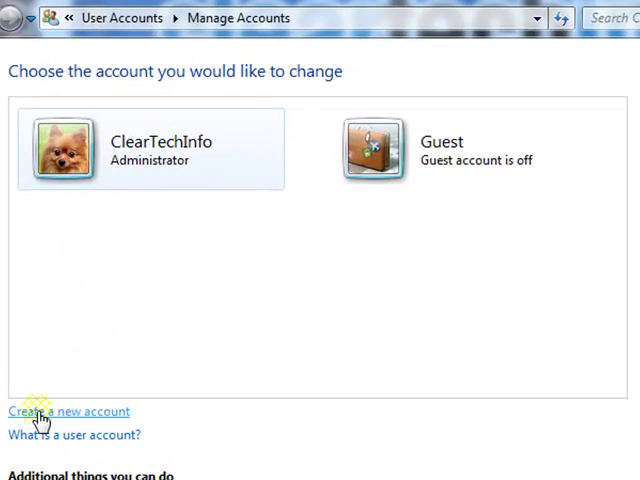
Step: Create a new Standard user account named 'Andrew'
{"action": "left_click", "coordinate": [64, 410]}
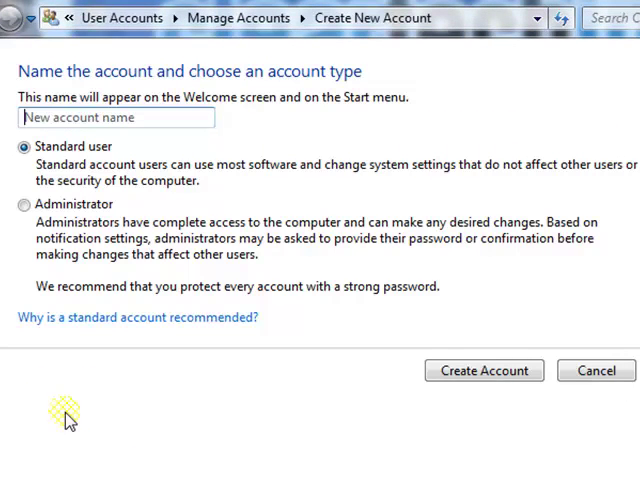
{"action": "left_click", "coordinate": [146, 116]}
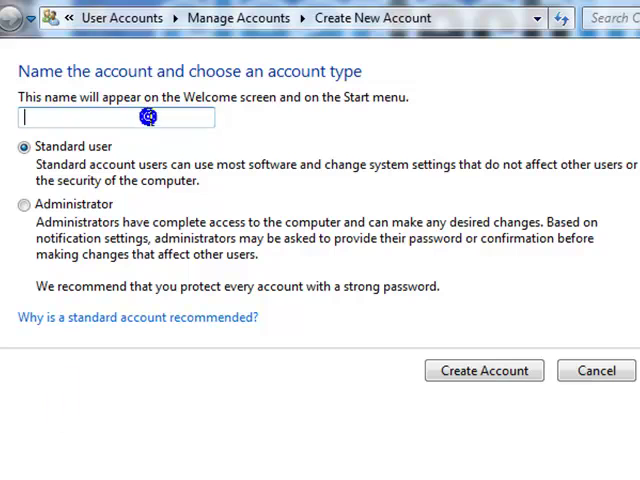
{"action": "mouse_move", "coordinate": [190, 120]}
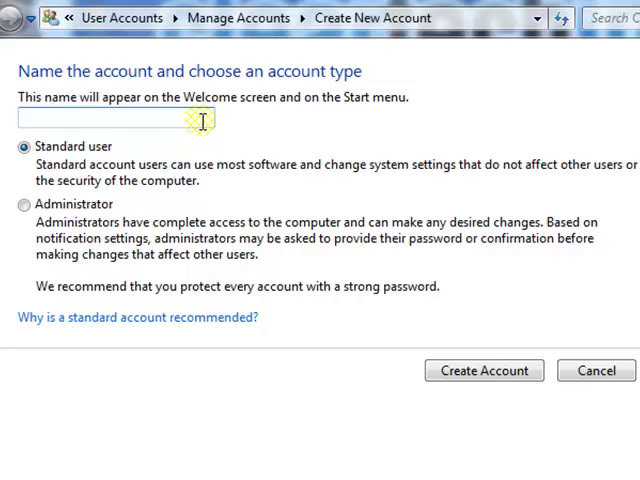
{"action": "type", "text": "And"}
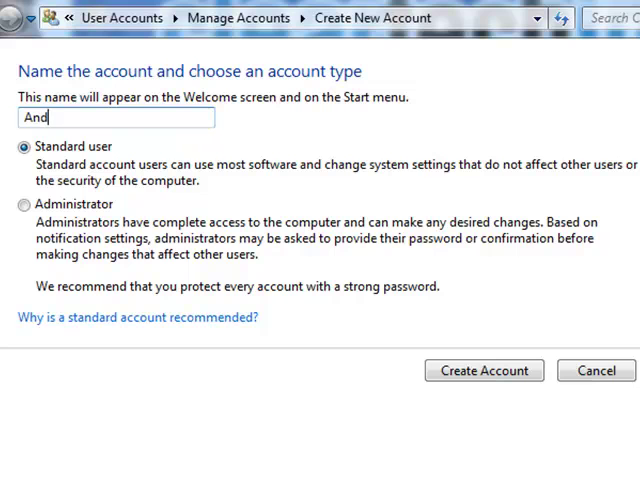
{"action": "type", "text": "rew"}
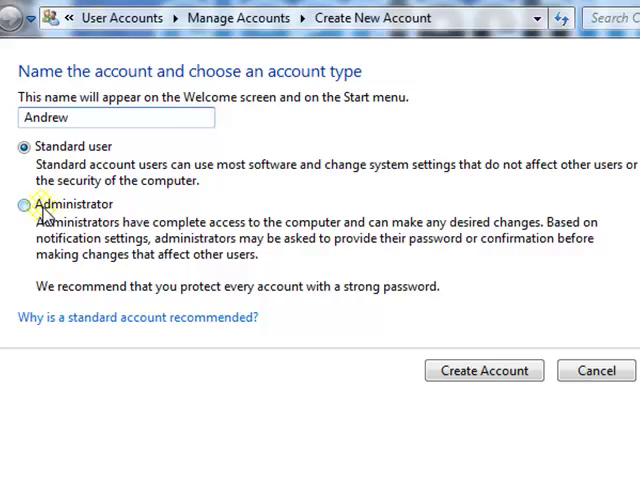
{"action": "mouse_move", "coordinate": [148, 220]}
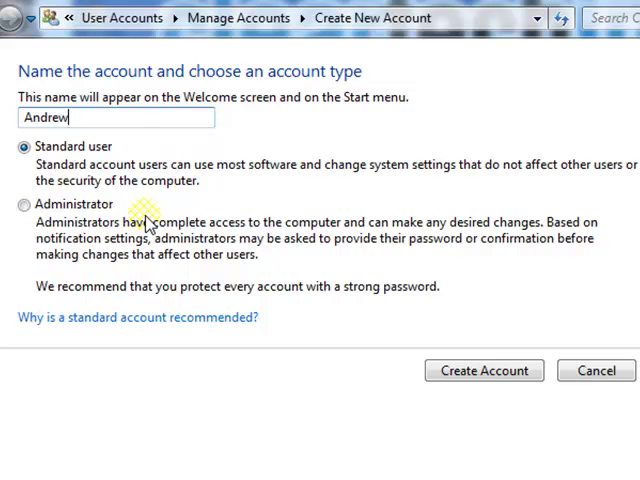
{"action": "mouse_move", "coordinate": [112, 170]}
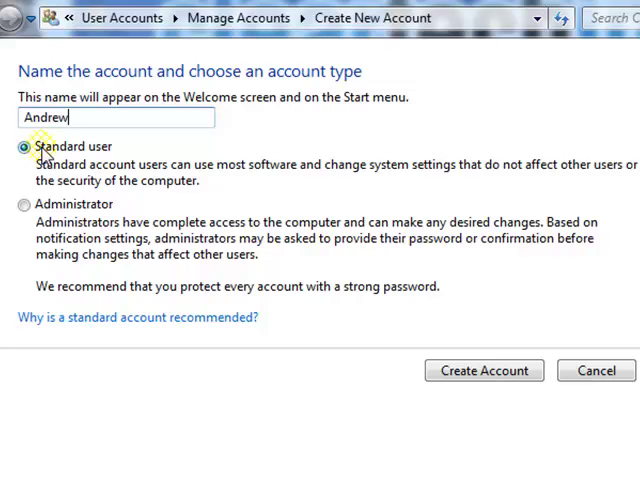
{"action": "mouse_move", "coordinate": [104, 148]}
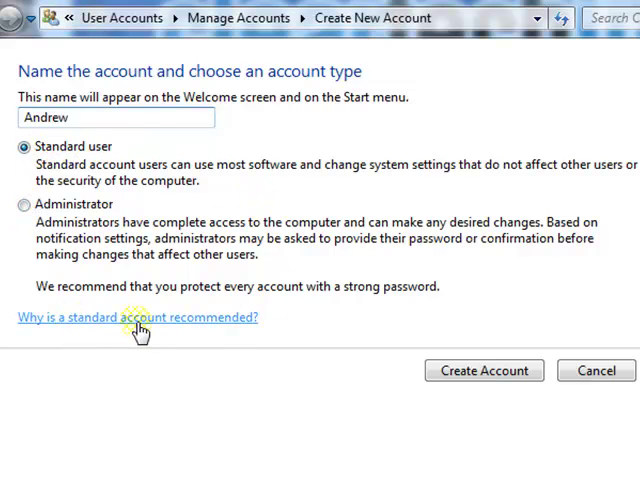
{"action": "mouse_move", "coordinate": [60, 330]}
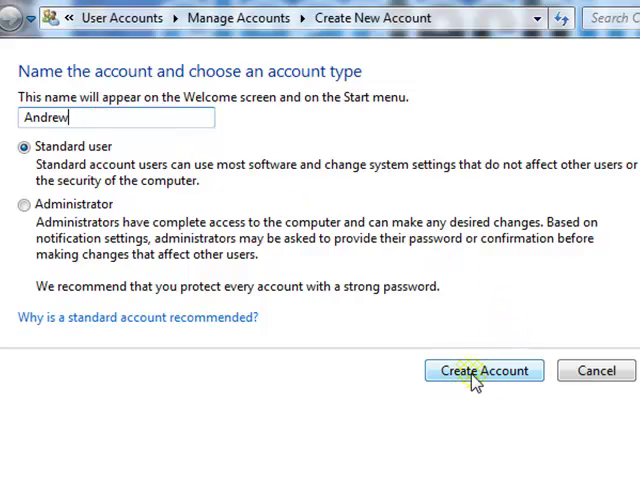
{"action": "left_click", "coordinate": [484, 372]}
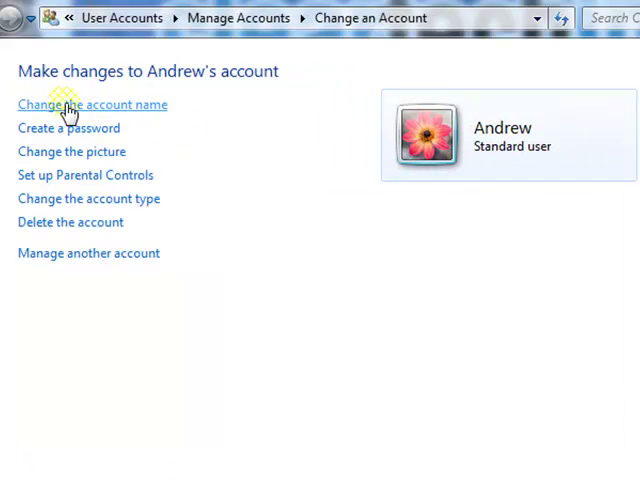
{"action": "mouse_move", "coordinate": [68, 128]}
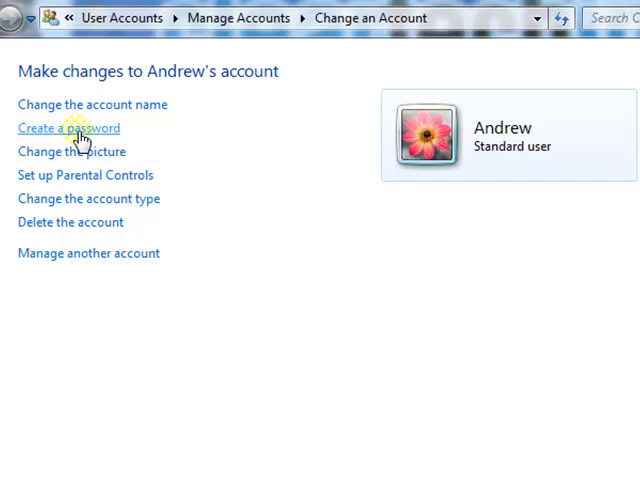
{"action": "mouse_move", "coordinate": [426, 146]}
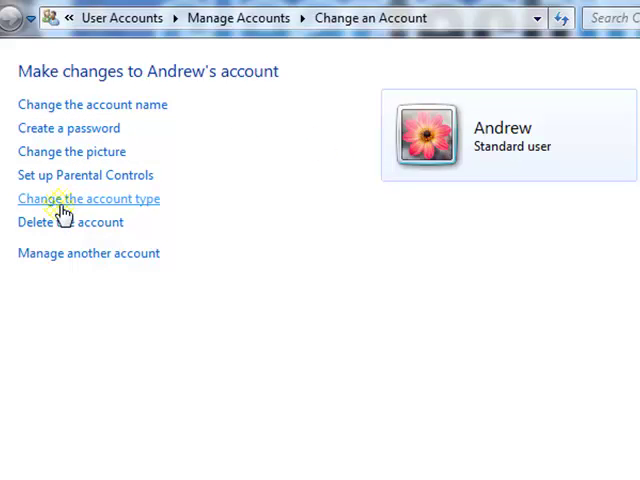
{"action": "mouse_move", "coordinate": [64, 224]}
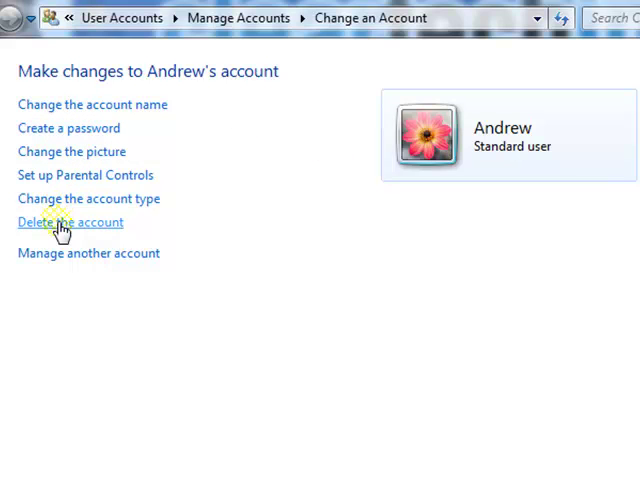